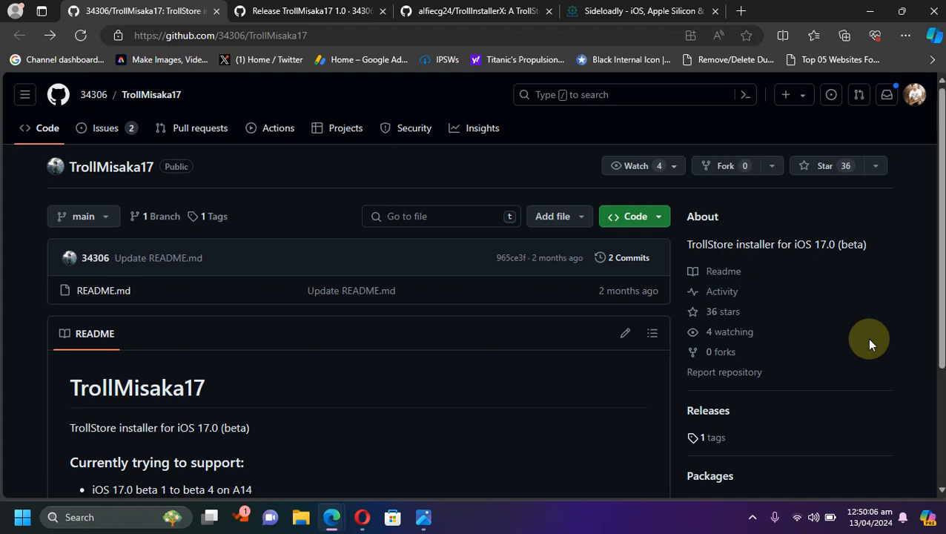
{"action": "mouse_move", "coordinate": [409, 374]}
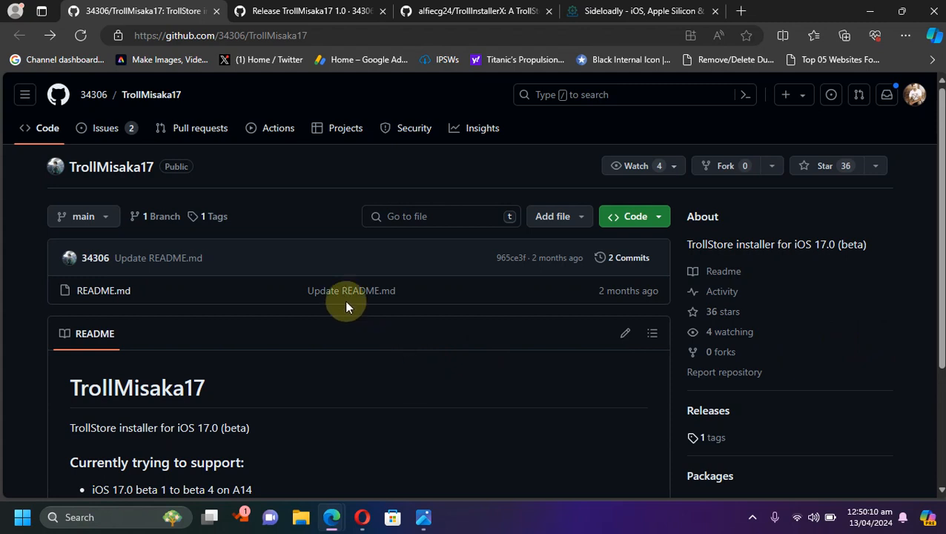
{"action": "mouse_move", "coordinate": [329, 310]}
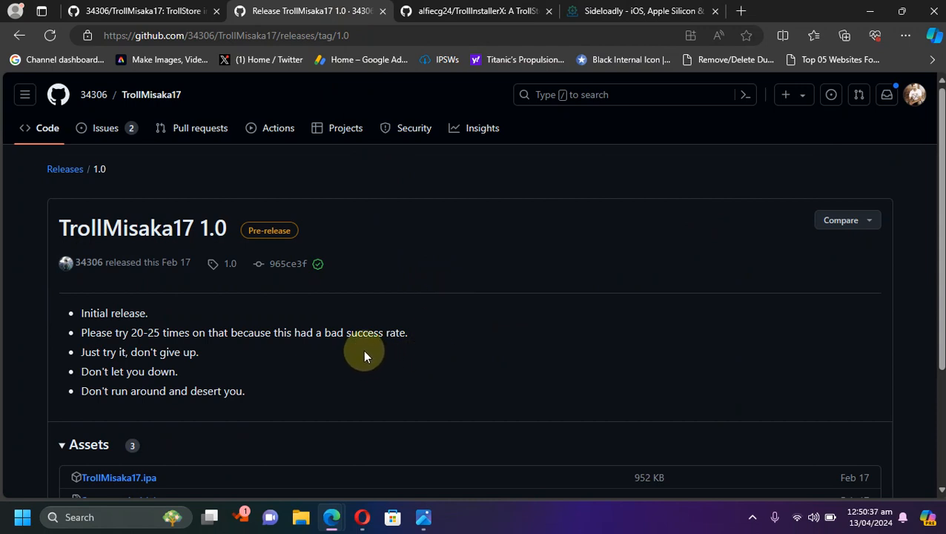
{"action": "mouse_move", "coordinate": [322, 369]}
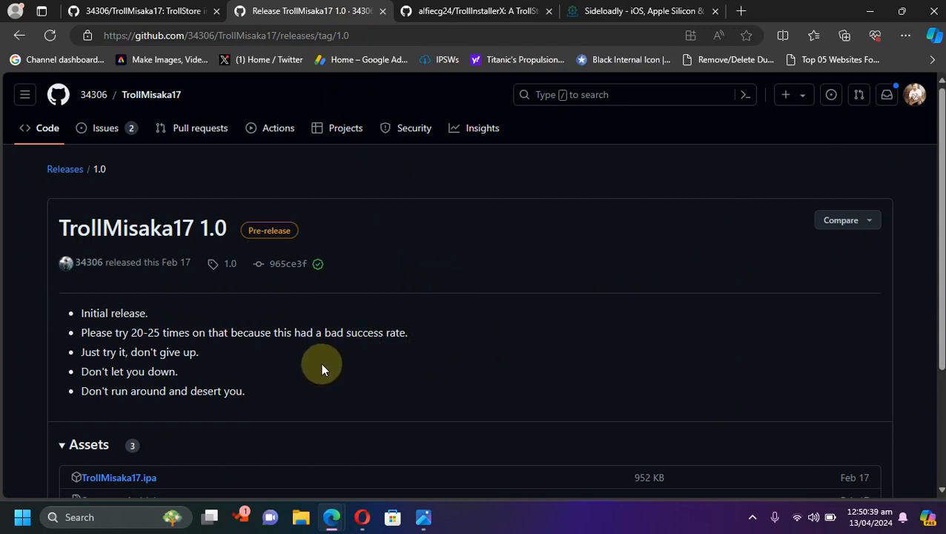
Step: Switch from the TrollMisaka17 release notes to the alfiecg24/TrollInstallerX repository tab
{"action": "double_click", "coordinate": [141, 332]}
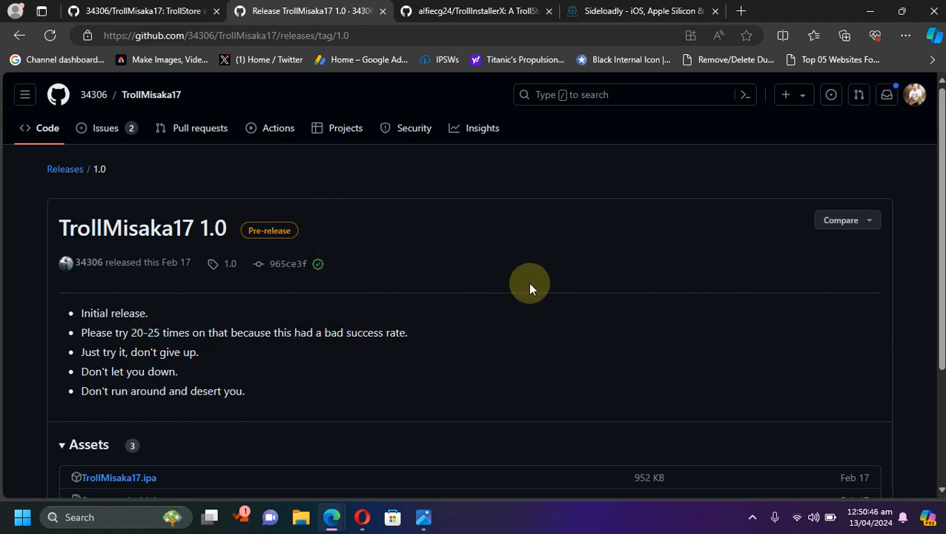
{"action": "left_click", "coordinate": [475, 12]}
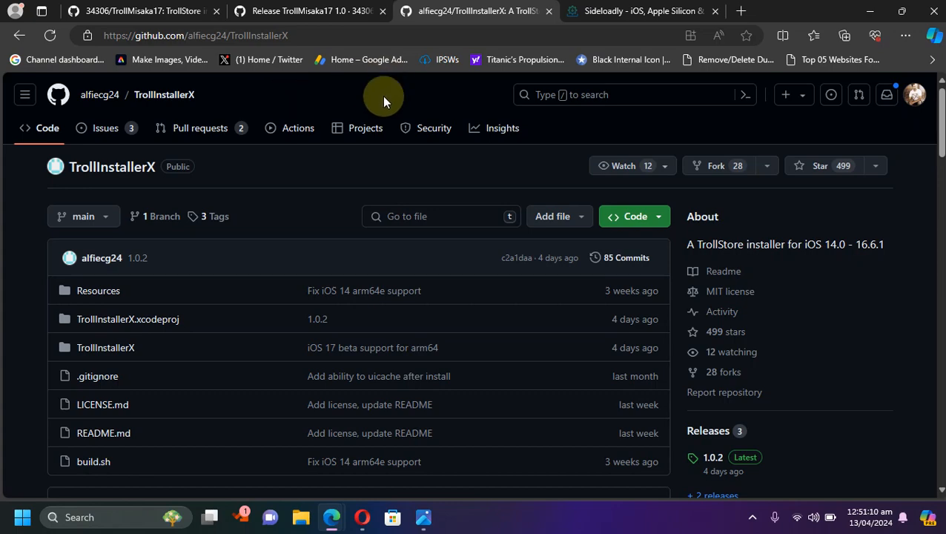
{"action": "mouse_move", "coordinate": [519, 133]}
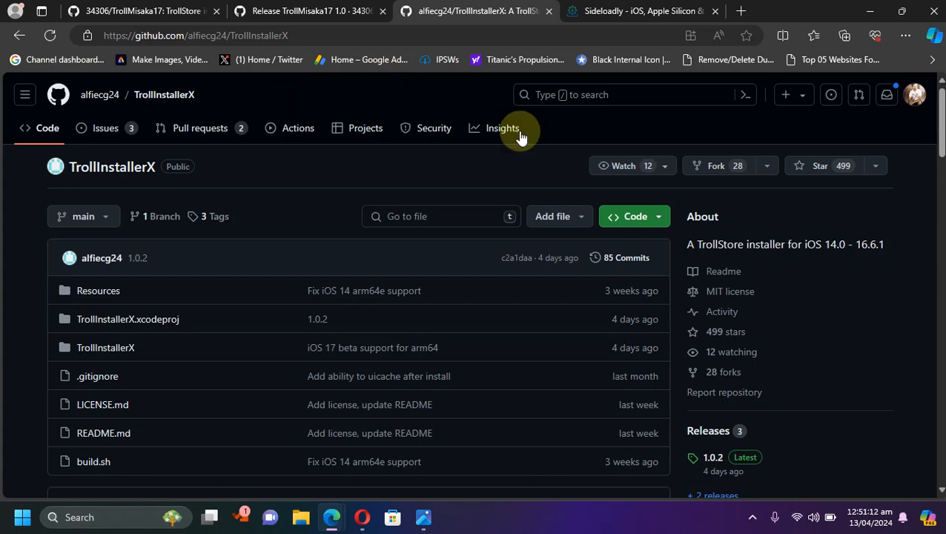
Step: Open the TrollInstallerX 1.0.2 release, highlight iOS 17.0 beta 1–4 support, and reach the .ipa asset
{"action": "scroll", "scroll_direction": "down", "scroll_amount": 3}
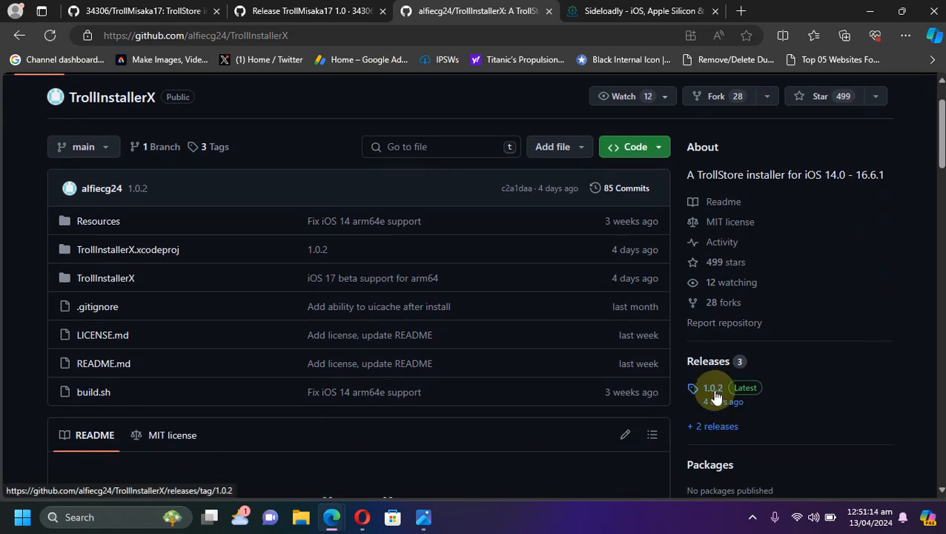
{"action": "left_click", "coordinate": [712, 388]}
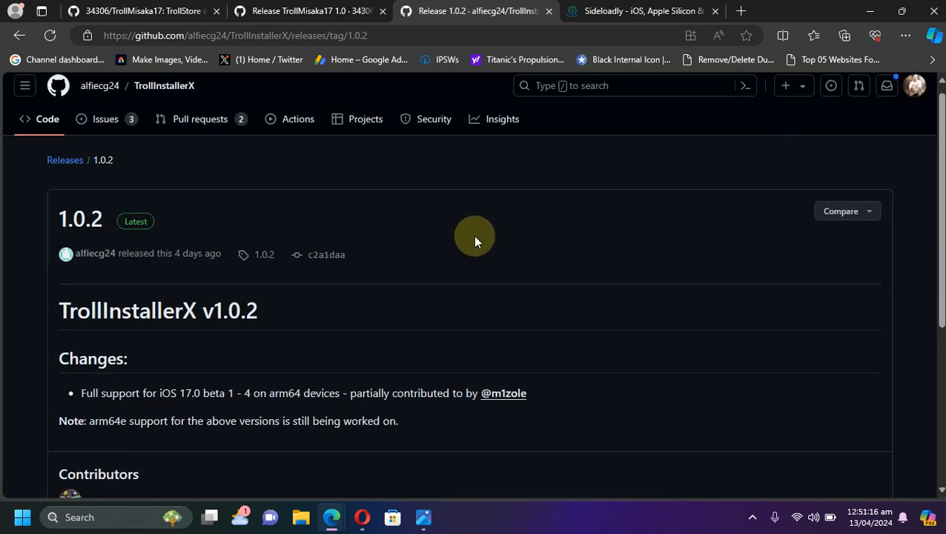
{"action": "scroll", "scroll_direction": "down", "scroll_amount": 3}
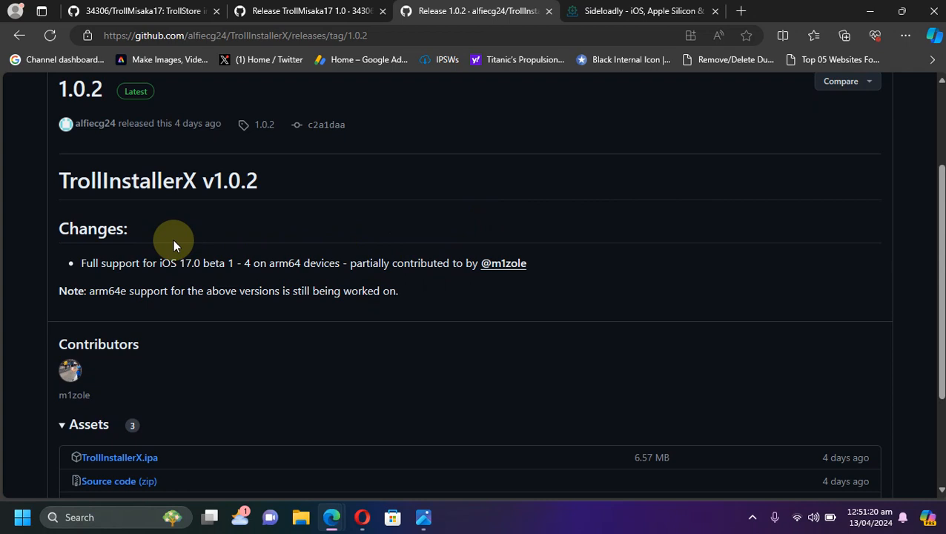
{"action": "double_click", "coordinate": [186, 262]}
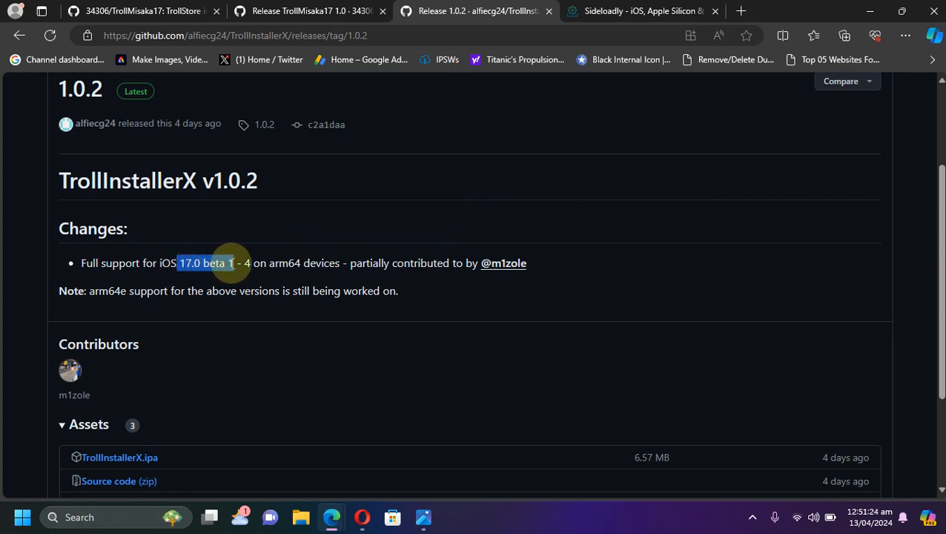
{"action": "left_click_drag", "start_coordinate": [210, 264], "coordinate": [251, 264]}
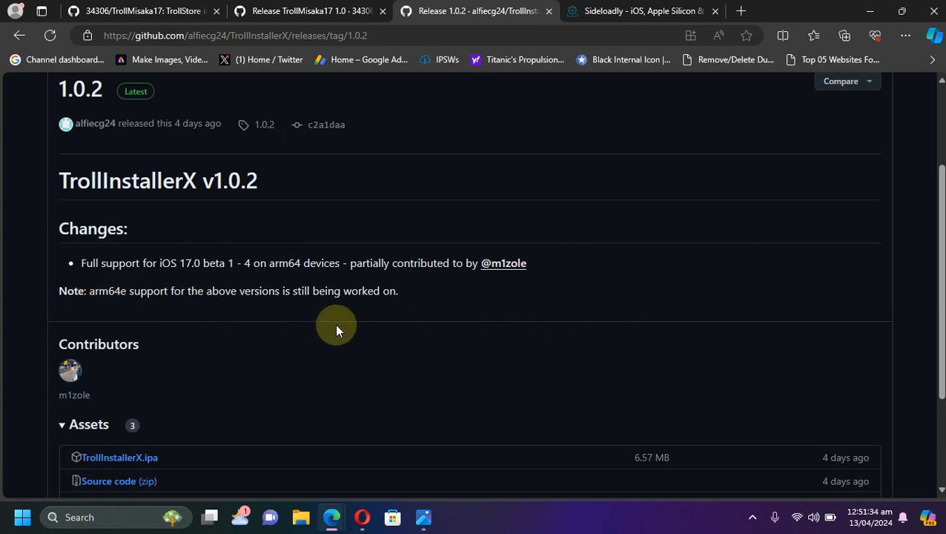
{"action": "mouse_move", "coordinate": [320, 291]}
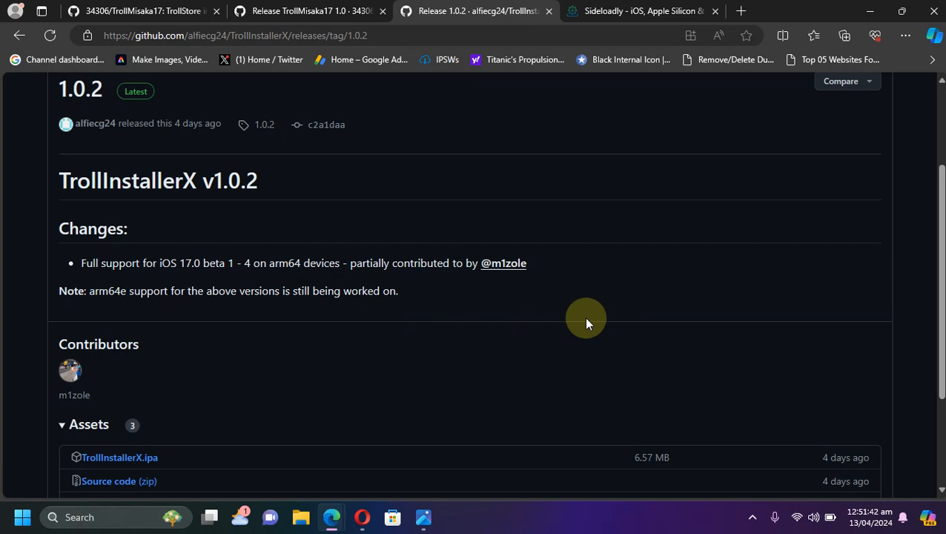
{"action": "mouse_move", "coordinate": [581, 311]}
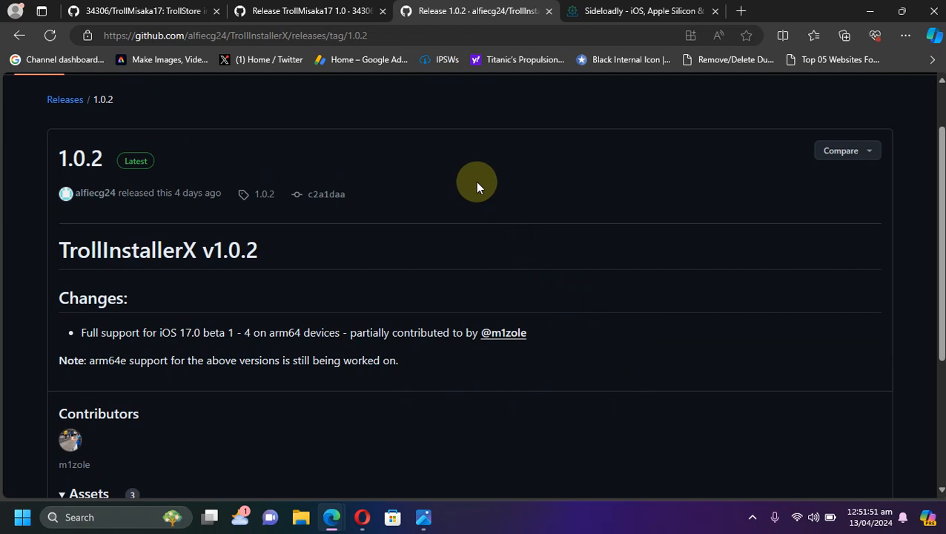
{"action": "scroll", "scroll_direction": "down", "scroll_amount": 3}
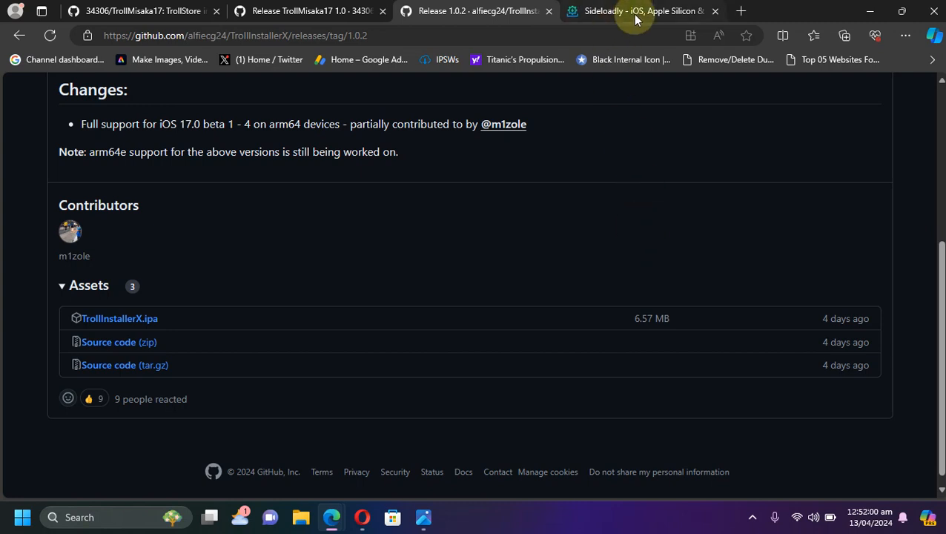
Step: Reach the Download Sideloadly section with Windows 64-bit and 32-bit buttons, then return to the iPhone mirror
{"action": "left_click", "coordinate": [640, 11]}
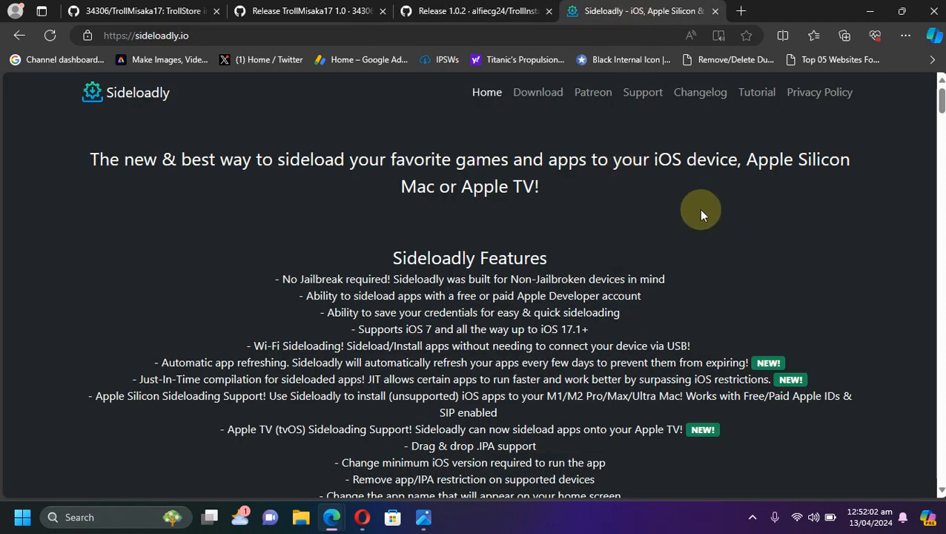
{"action": "mouse_move", "coordinate": [716, 194]}
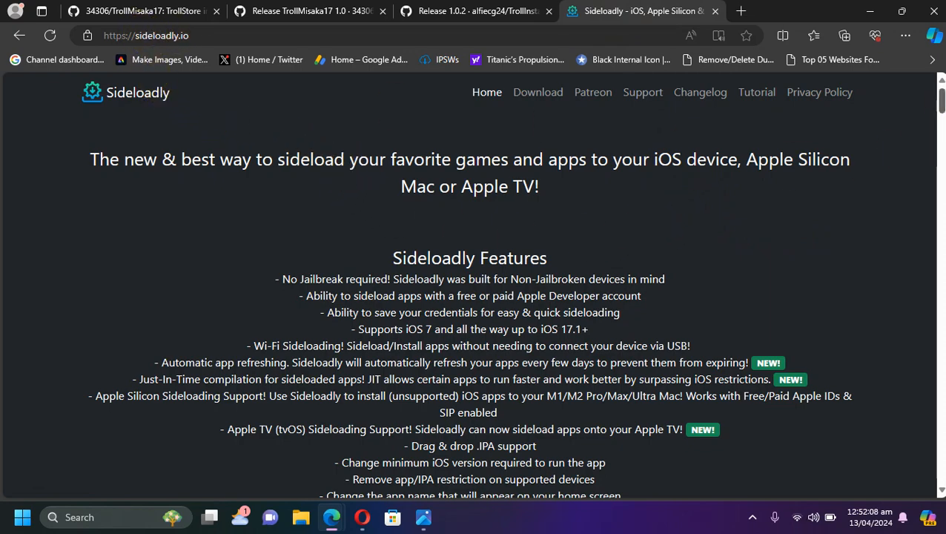
{"action": "scroll", "scroll_direction": "down", "scroll_amount": 3}
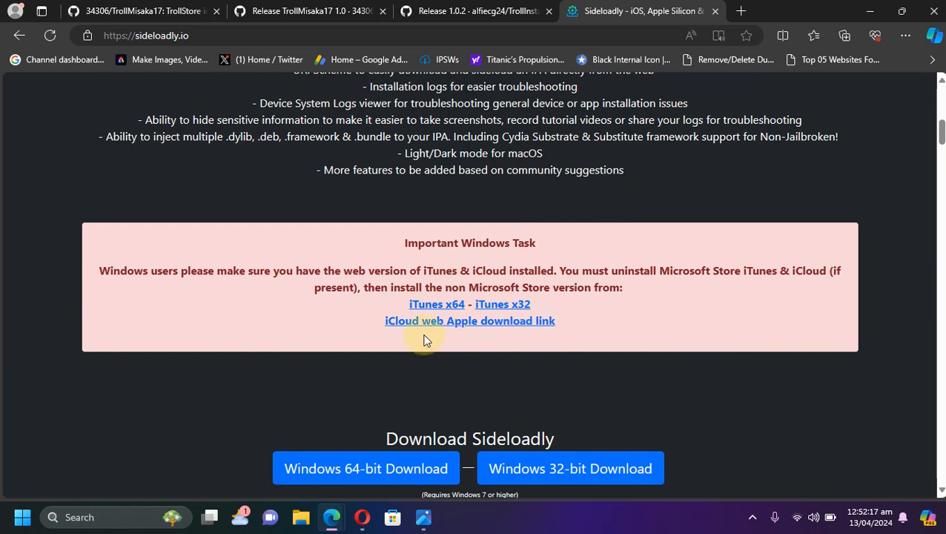
{"action": "mouse_move", "coordinate": [433, 400]}
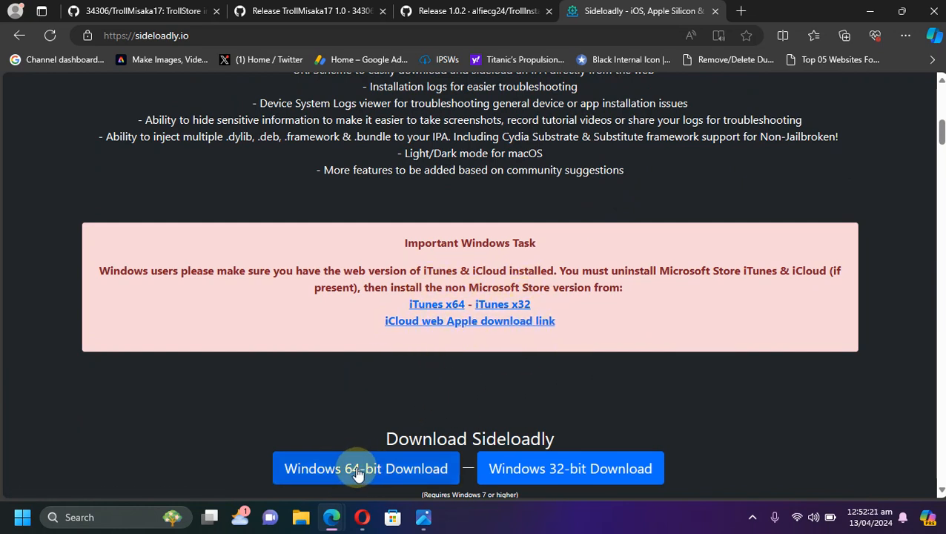
{"action": "mouse_move", "coordinate": [768, 391]}
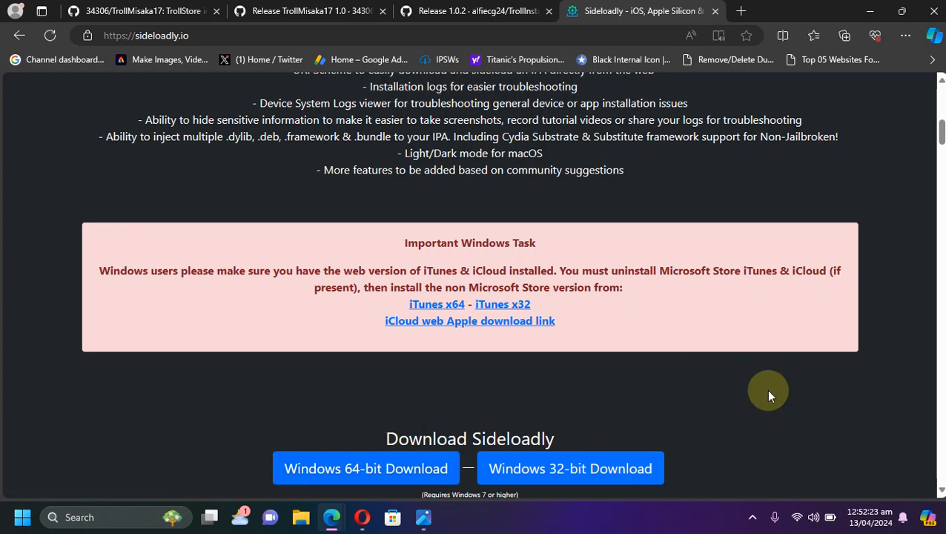
{"action": "left_click", "coordinate": [478, 11]}
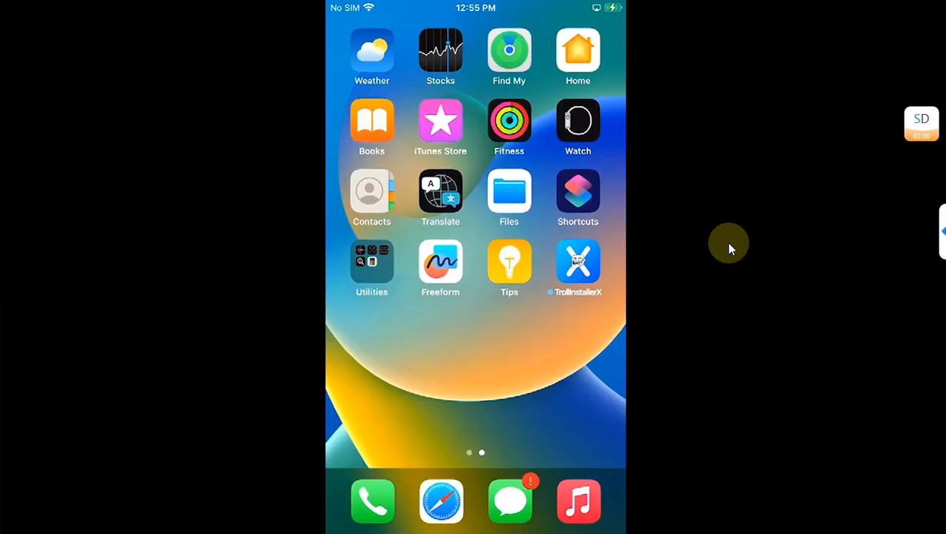
{"action": "scroll", "scroll_direction": "left", "scroll_amount": 3}
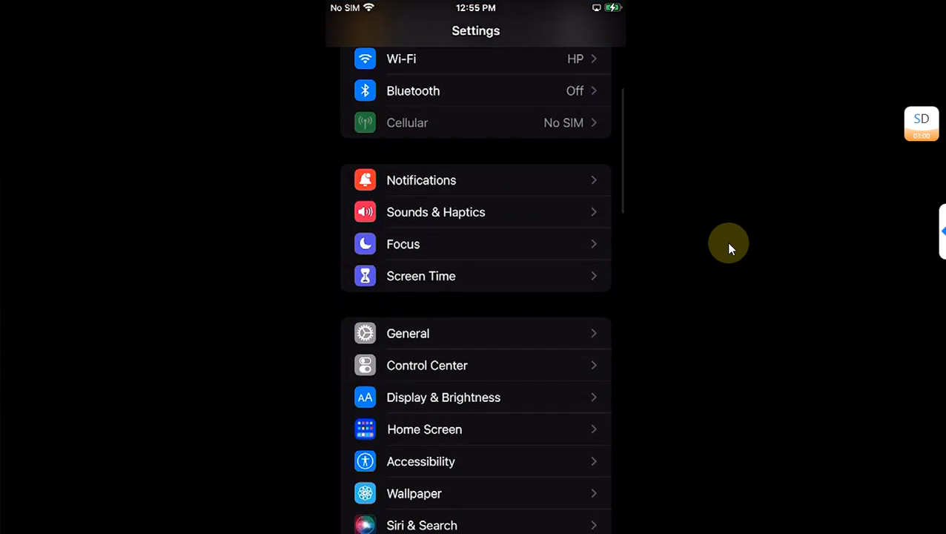
{"action": "left_click", "coordinate": [408, 332]}
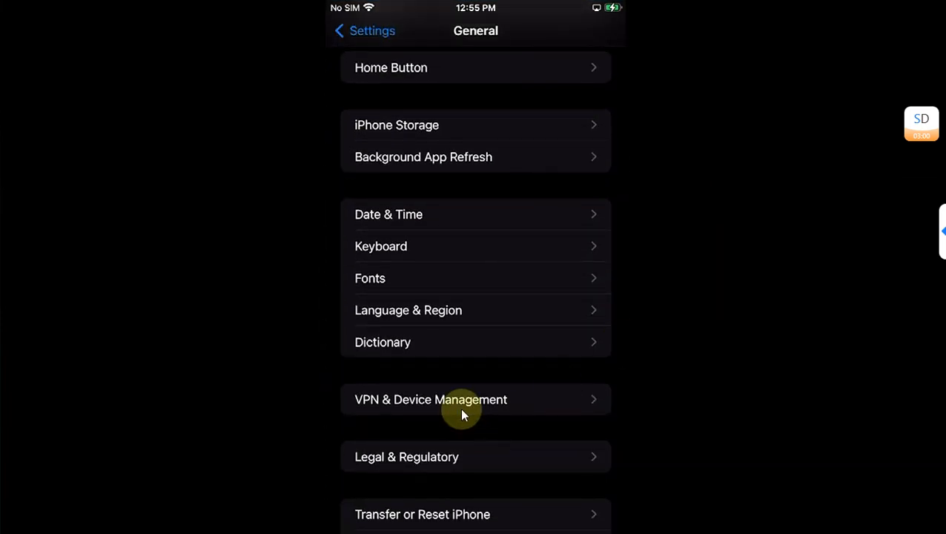
{"action": "left_click", "coordinate": [362, 30]}
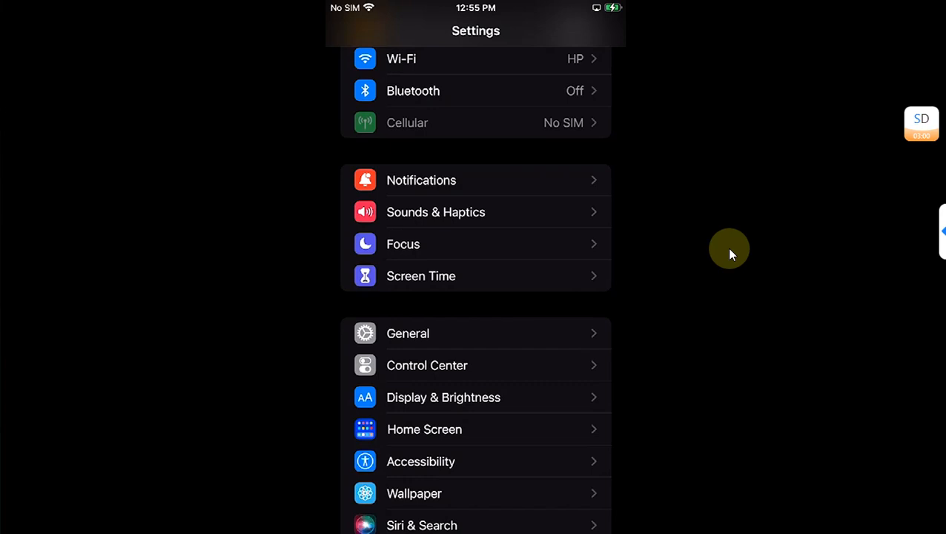
{"action": "scroll", "scroll_direction": "down", "scroll_amount": 3}
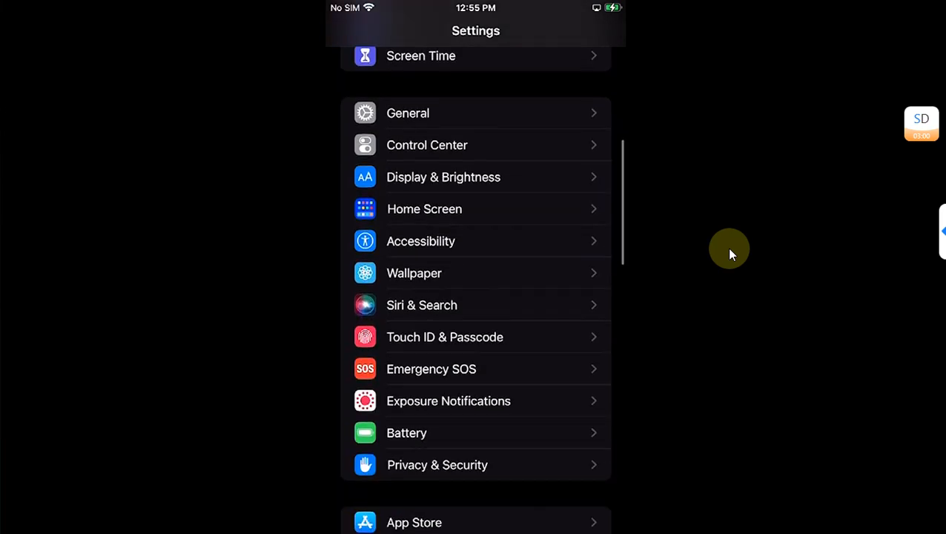
{"action": "left_click", "coordinate": [436, 465]}
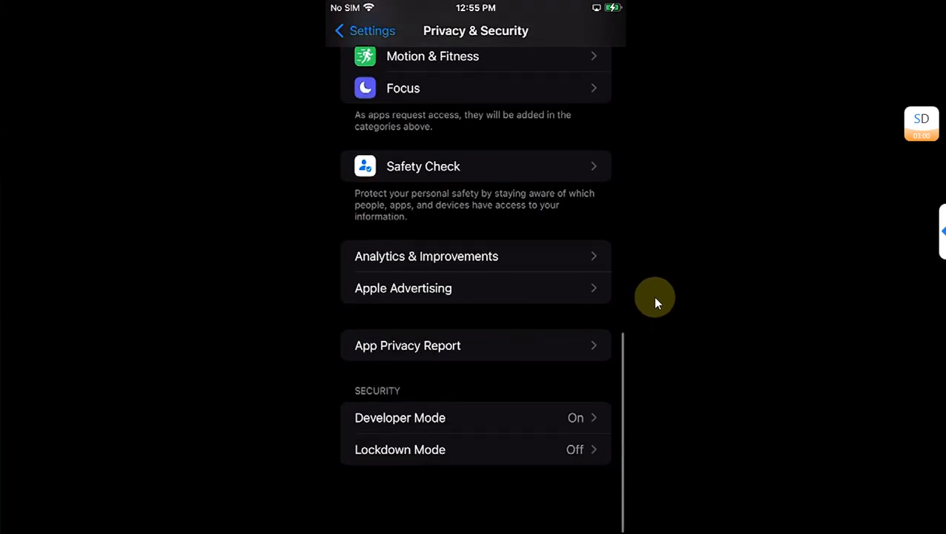
{"action": "scroll", "scroll_direction": "down", "scroll_amount": 3}
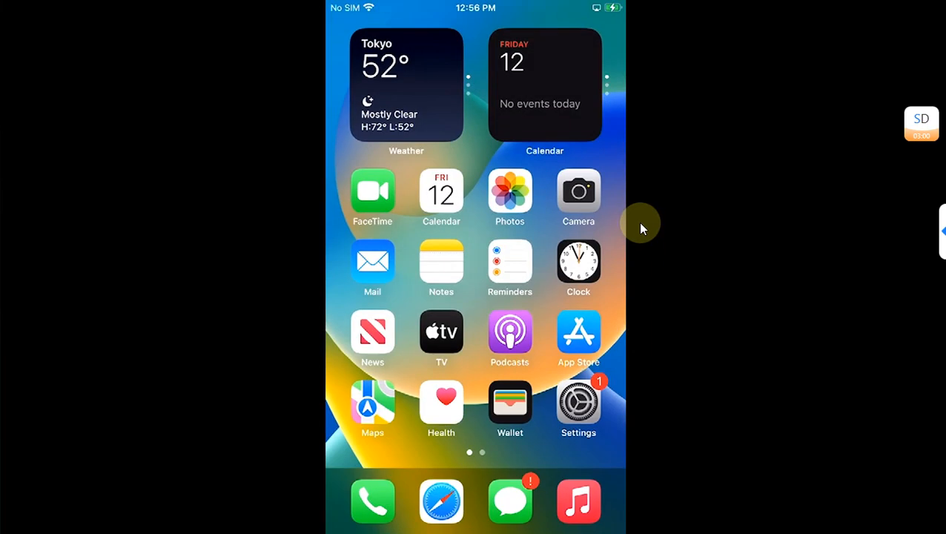
Step: Launch TrollInstallerX from the home screen and start Install TrollStore, bringing up the persistence helper list
{"action": "scroll", "scroll_direction": "left", "scroll_amount": 3}
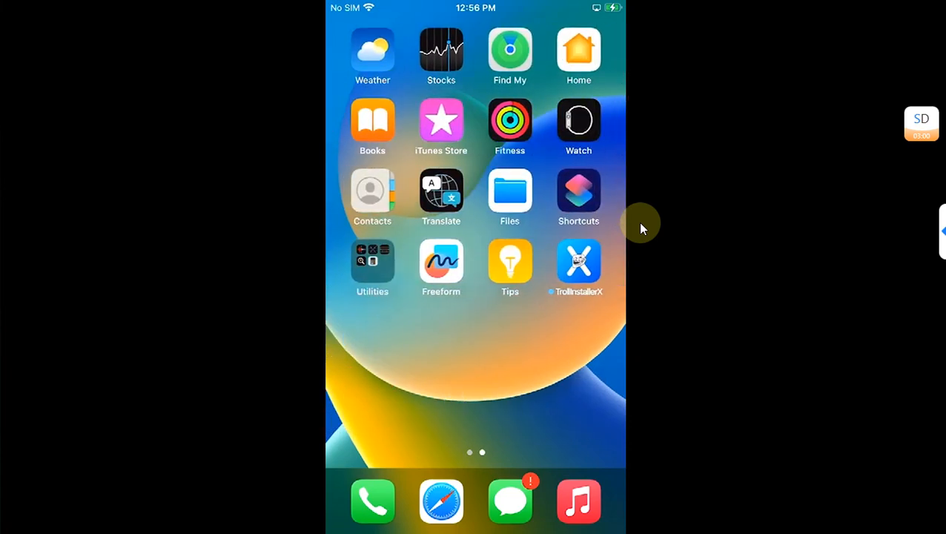
{"action": "mouse_move", "coordinate": [669, 269]}
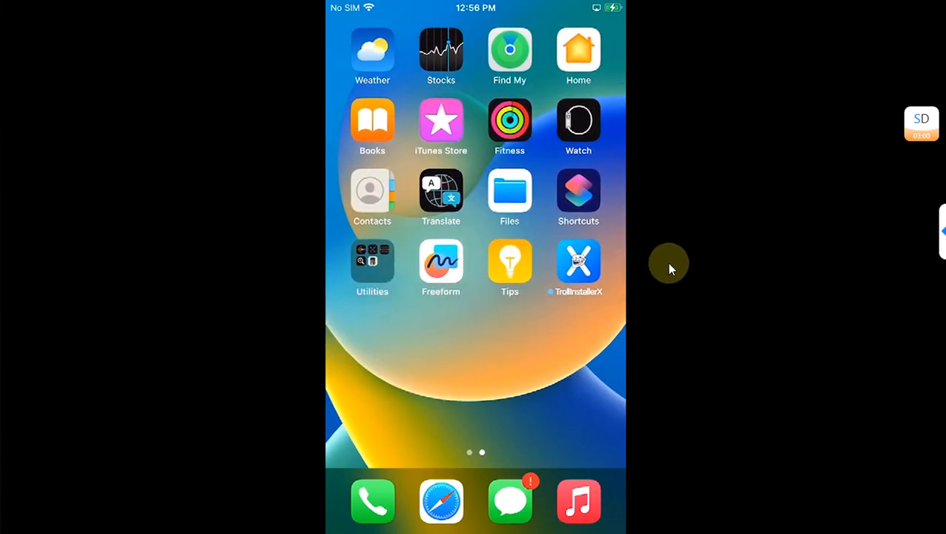
{"action": "left_click", "coordinate": [578, 261]}
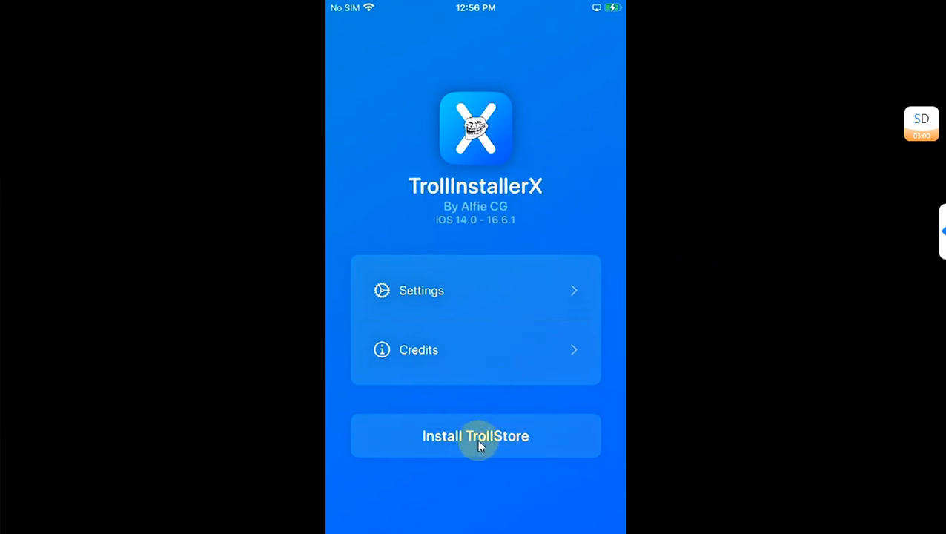
{"action": "mouse_move", "coordinate": [747, 246]}
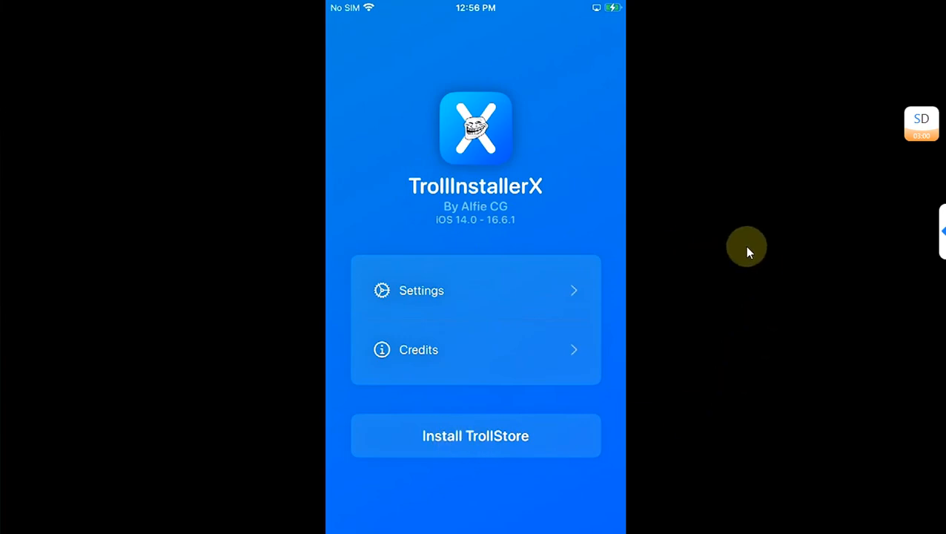
{"action": "left_click", "coordinate": [475, 436]}
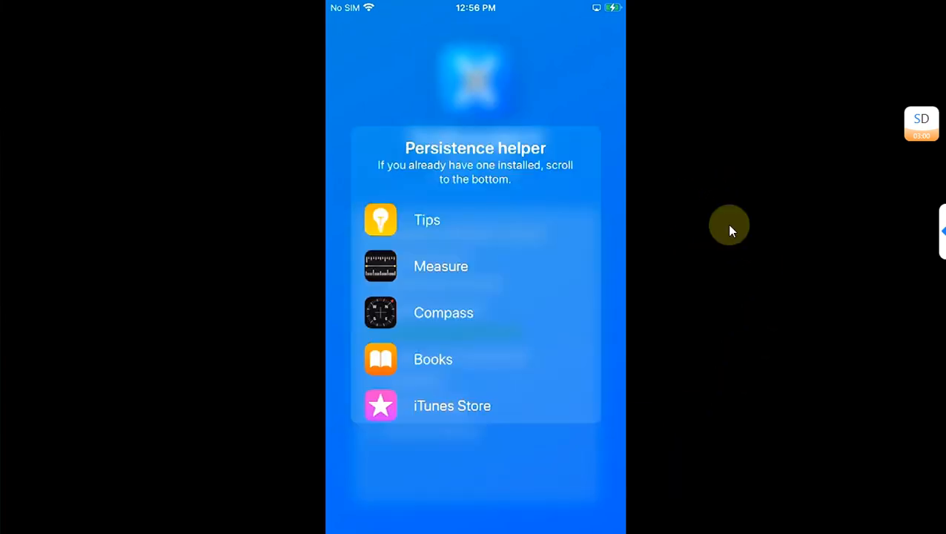
{"action": "mouse_move", "coordinate": [697, 212]}
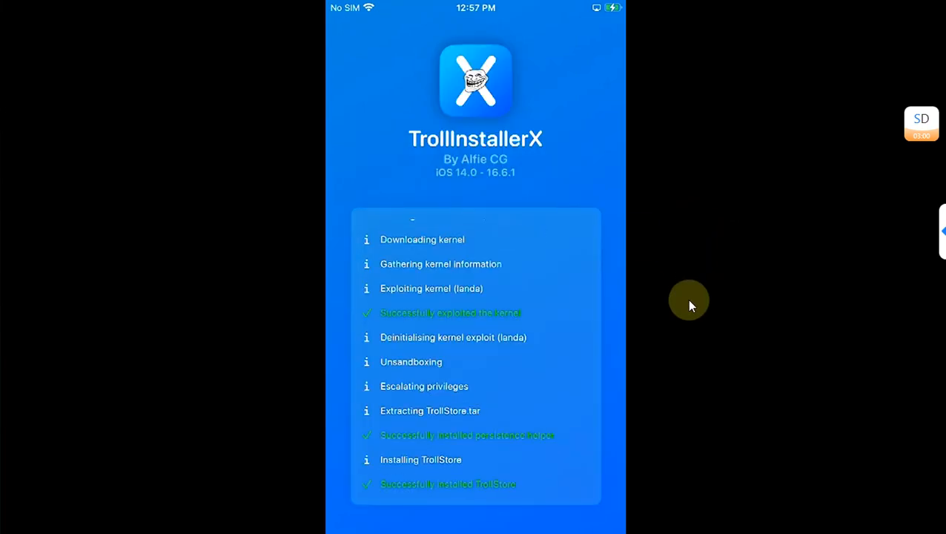
{"action": "mouse_move", "coordinate": [652, 333]}
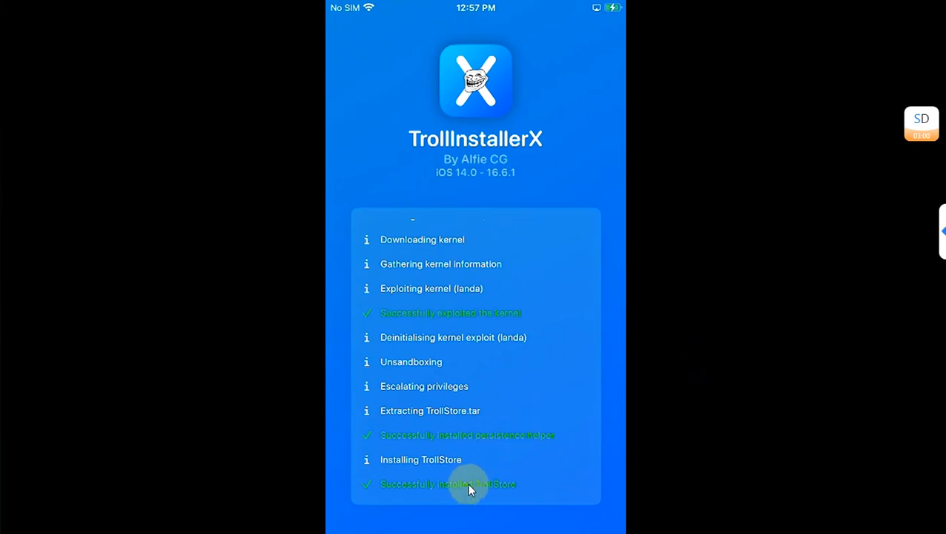
{"action": "mouse_move", "coordinate": [513, 438]}
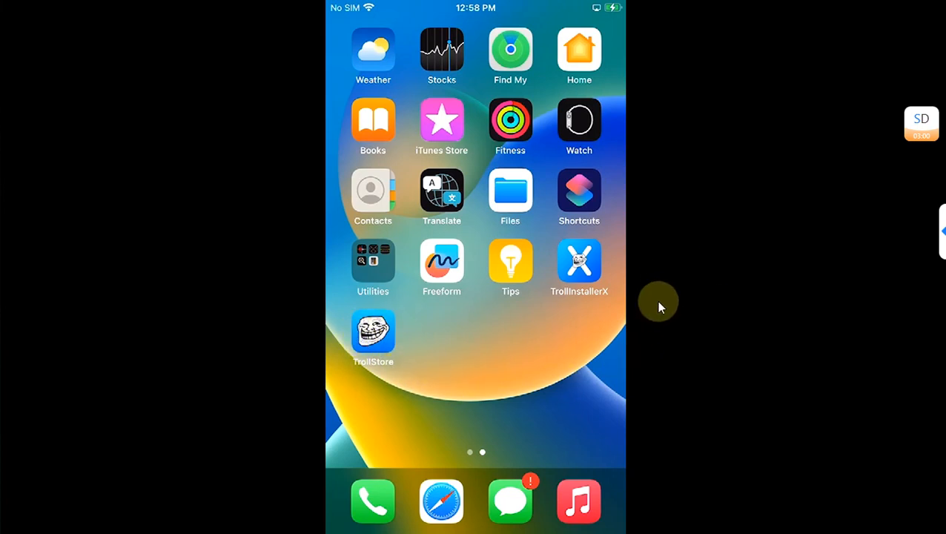
{"action": "mouse_move", "coordinate": [664, 300]}
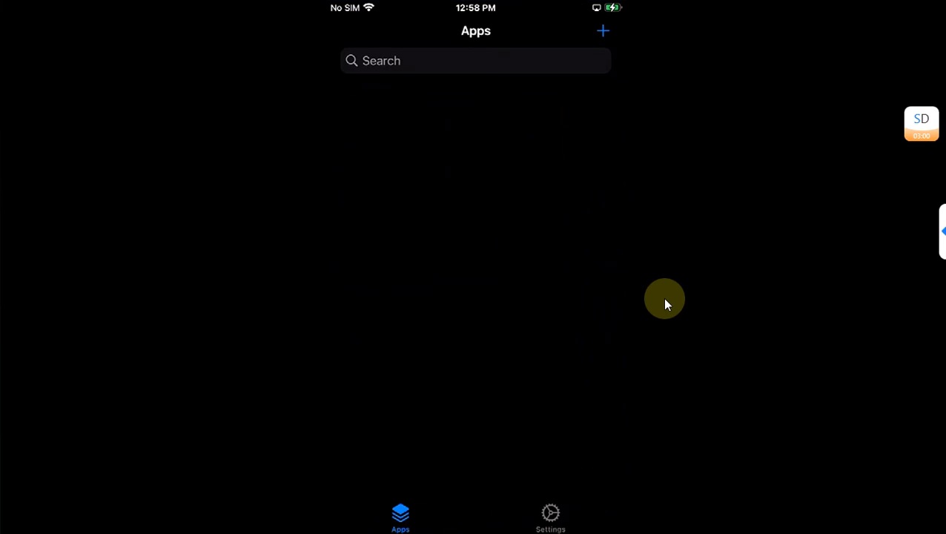
Step: Leave TrollStore's empty Apps list and return to the home screen page showing its icon
{"action": "left_click", "coordinate": [550, 516]}
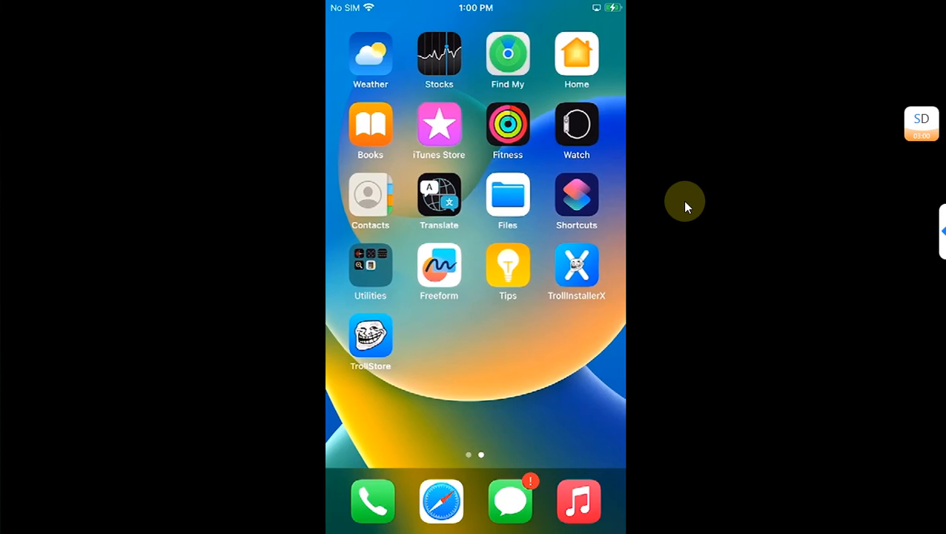
{"action": "scroll", "scroll_direction": "left", "scroll_amount": 3}
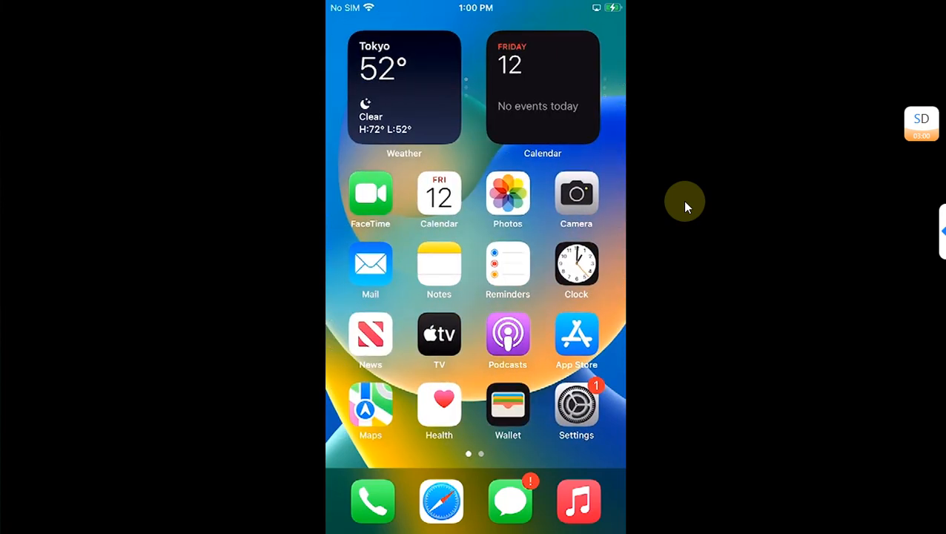